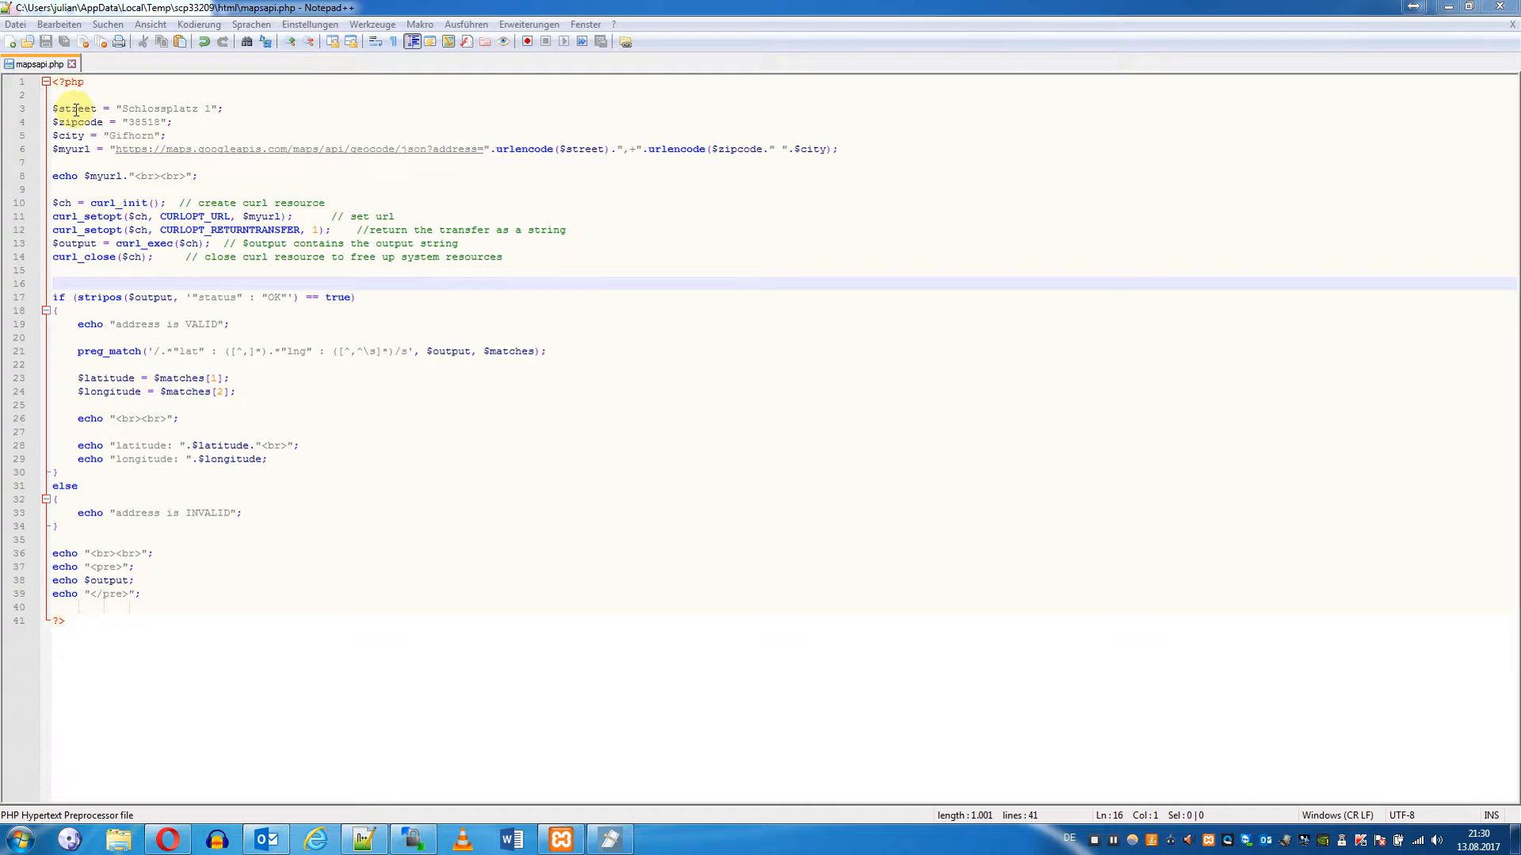
# Highlight the street variable in mapsapi.php, then bring up the script's output in Opera.
pyautogui.doubleClick(73, 108)
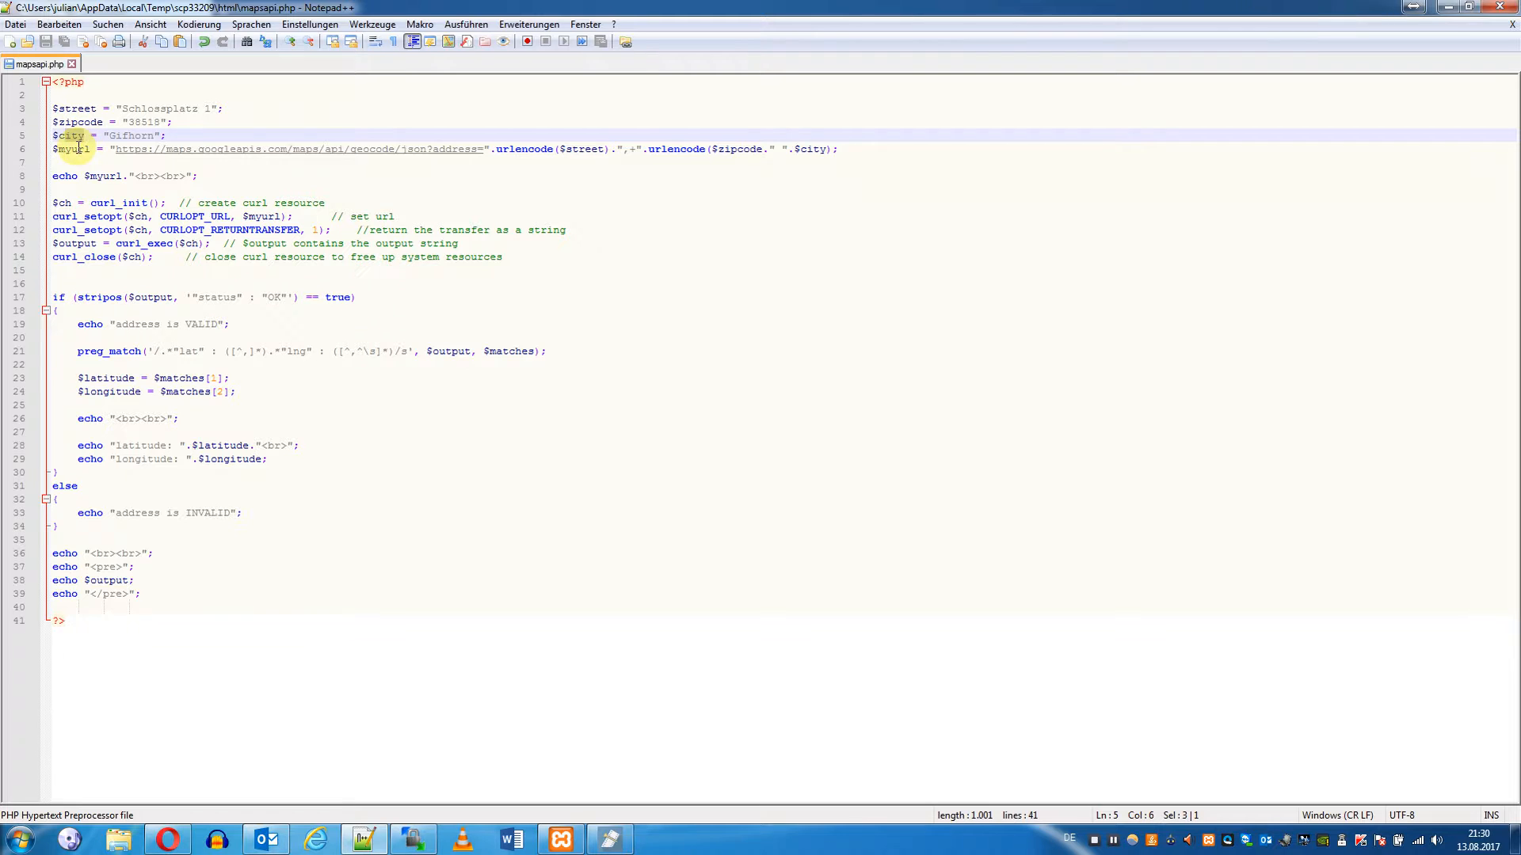
pyautogui.click(73, 148)
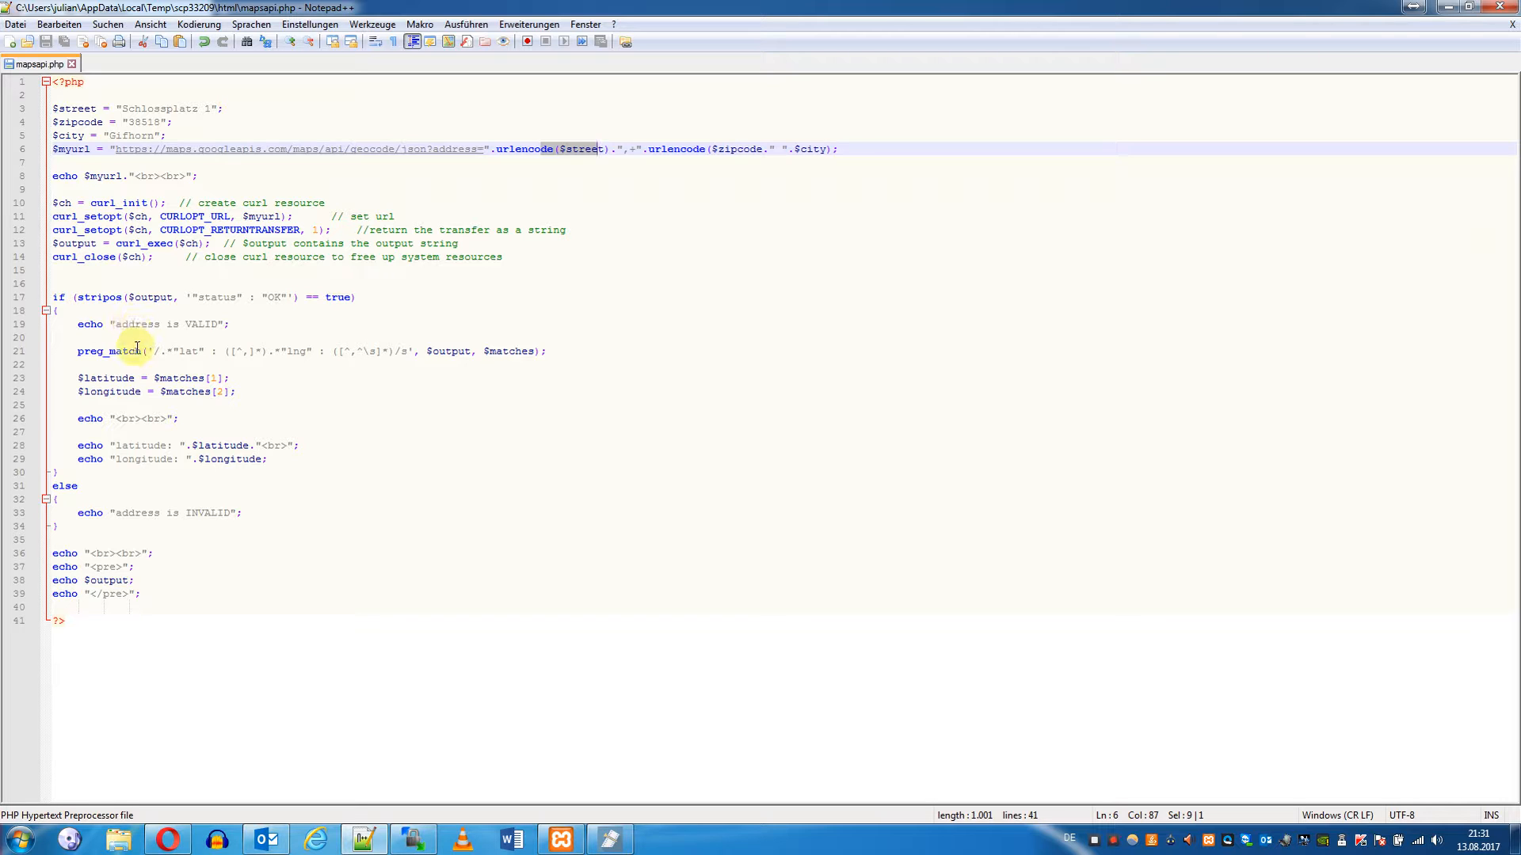
pyautogui.moveTo(266, 381)
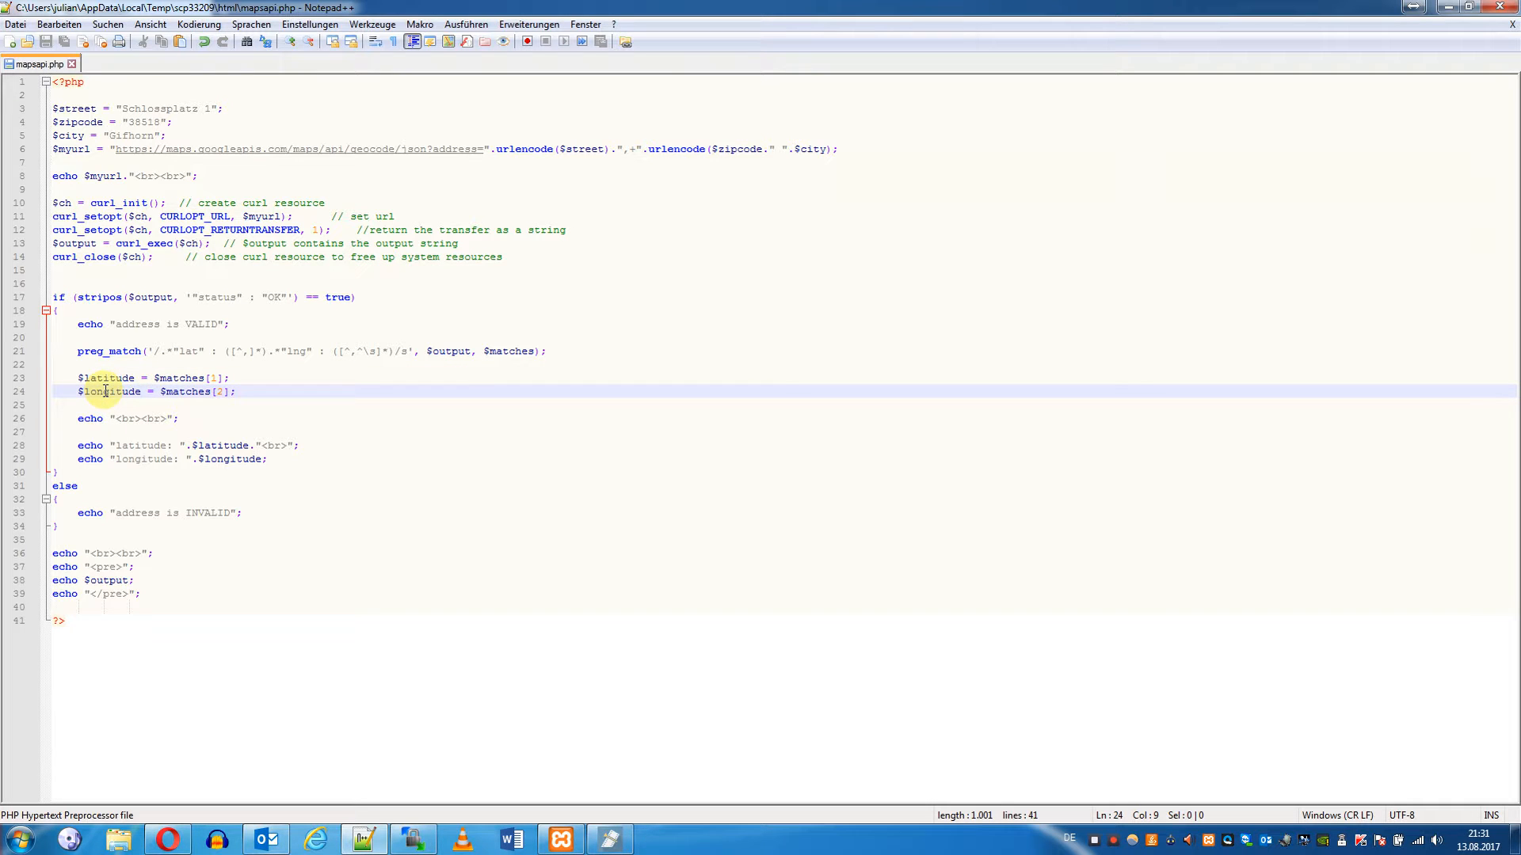
pyautogui.moveTo(141, 458)
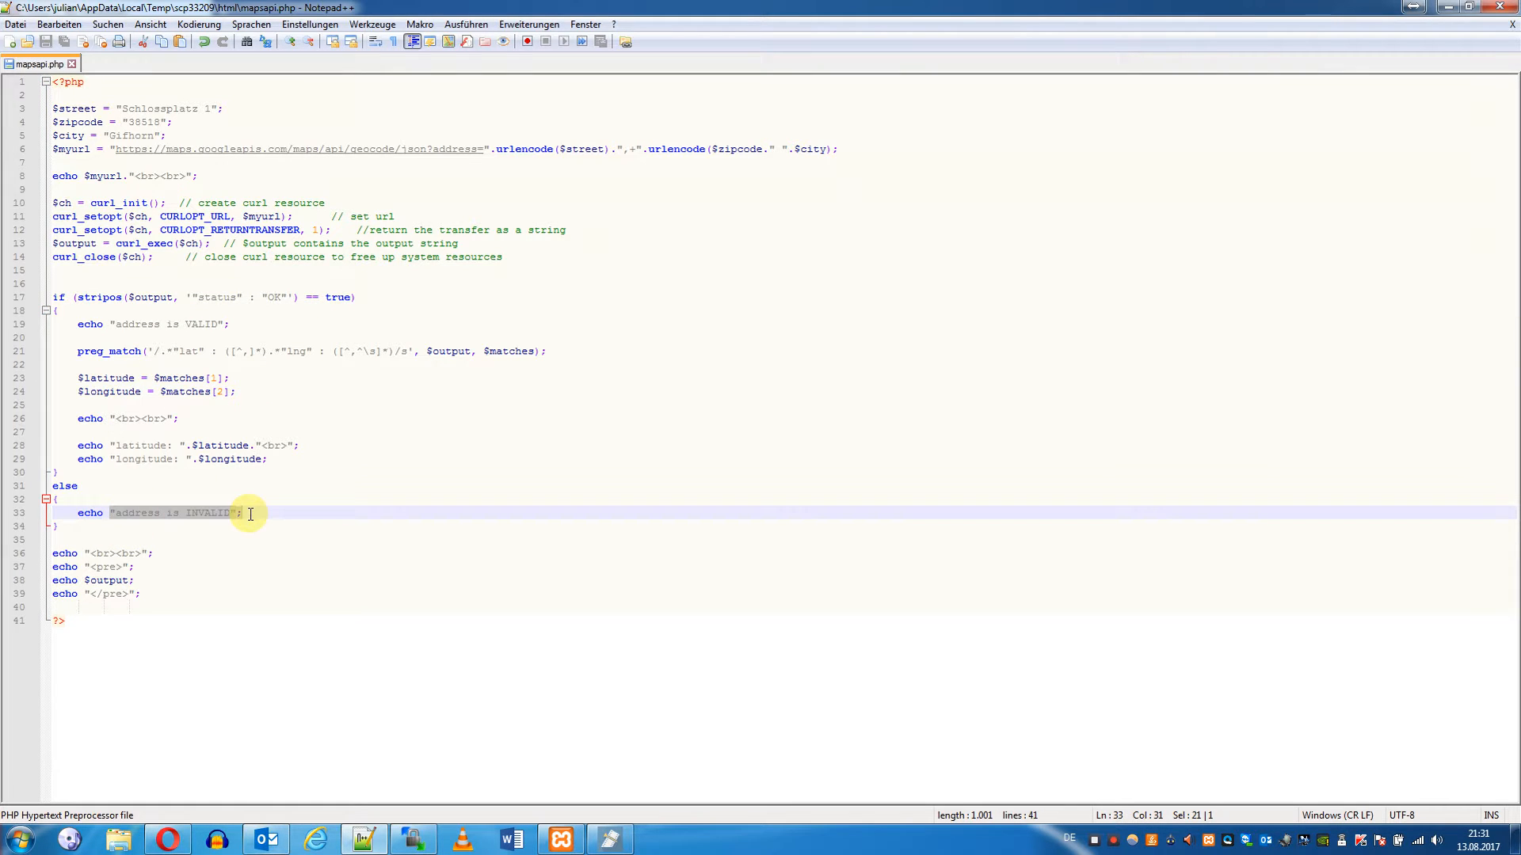
pyautogui.click(266, 640)
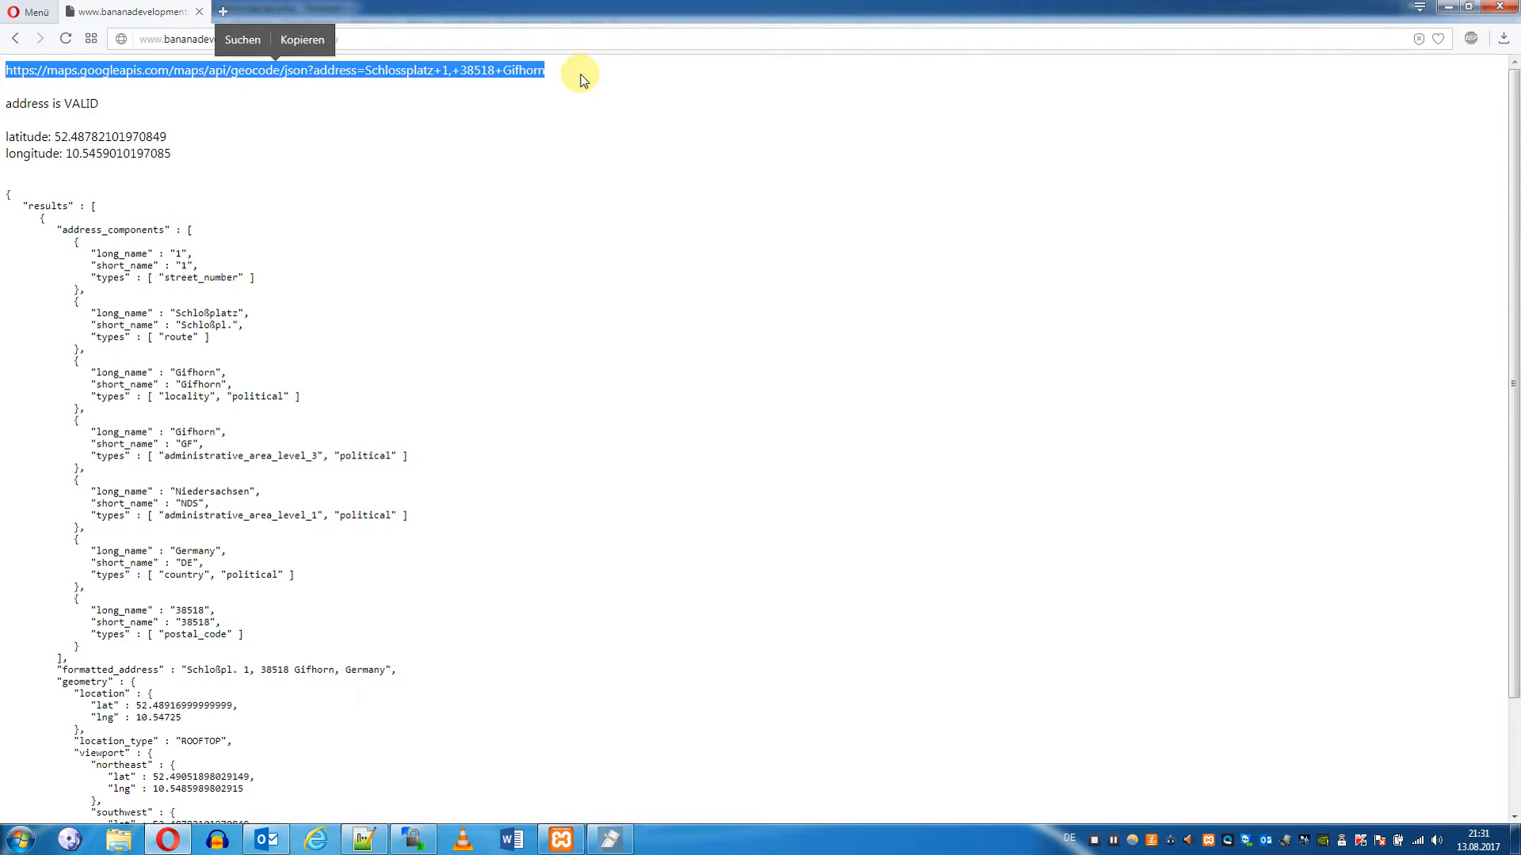
# Open the geocoding request URL in its own tab and compare it with the script output.
pyautogui.click(221, 12)
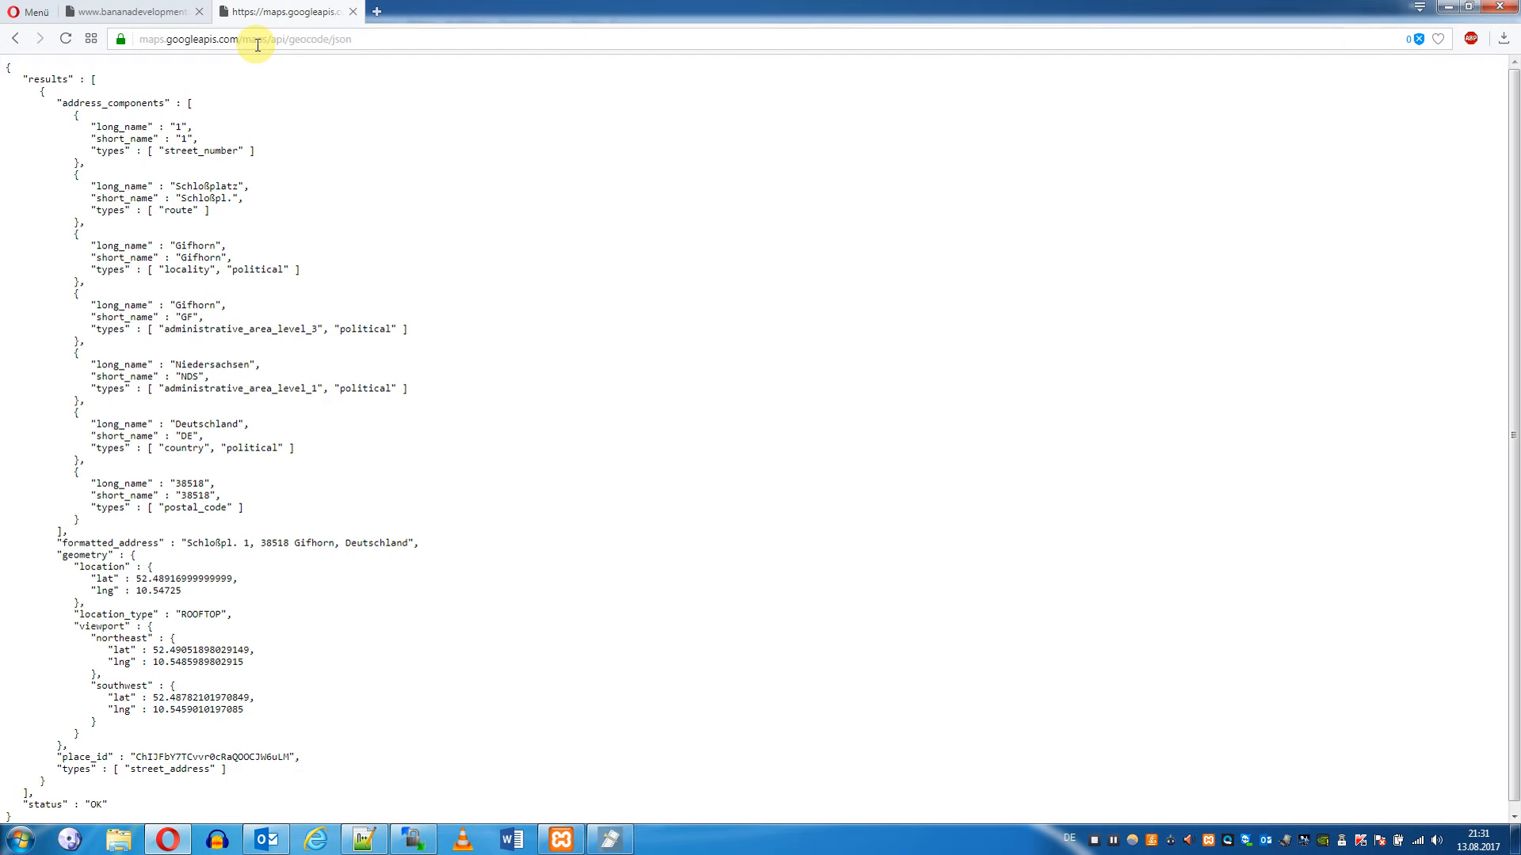
pyautogui.click(131, 10)
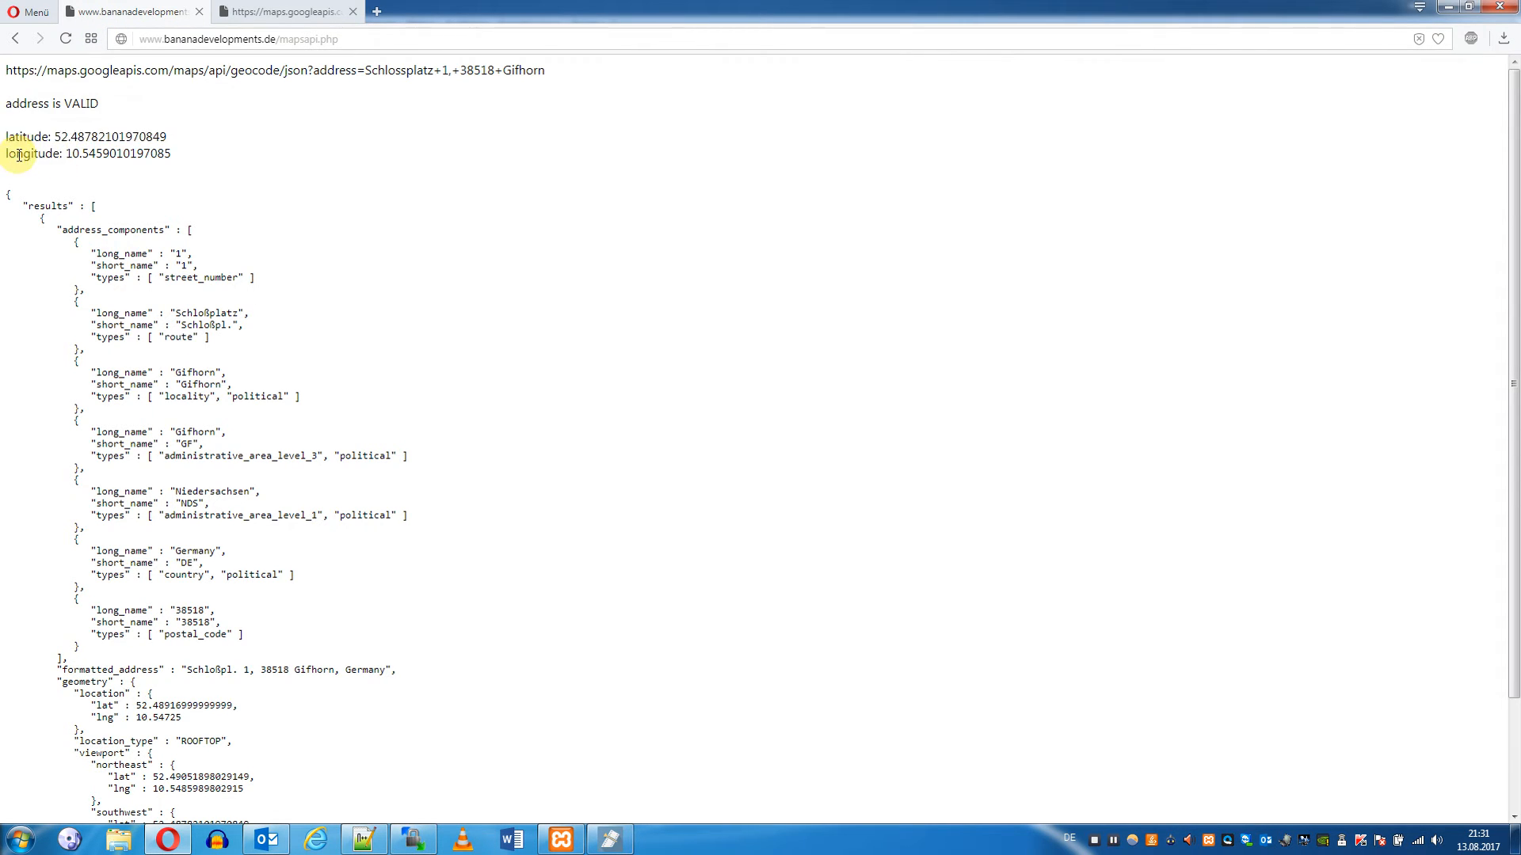
pyautogui.click(281, 10)
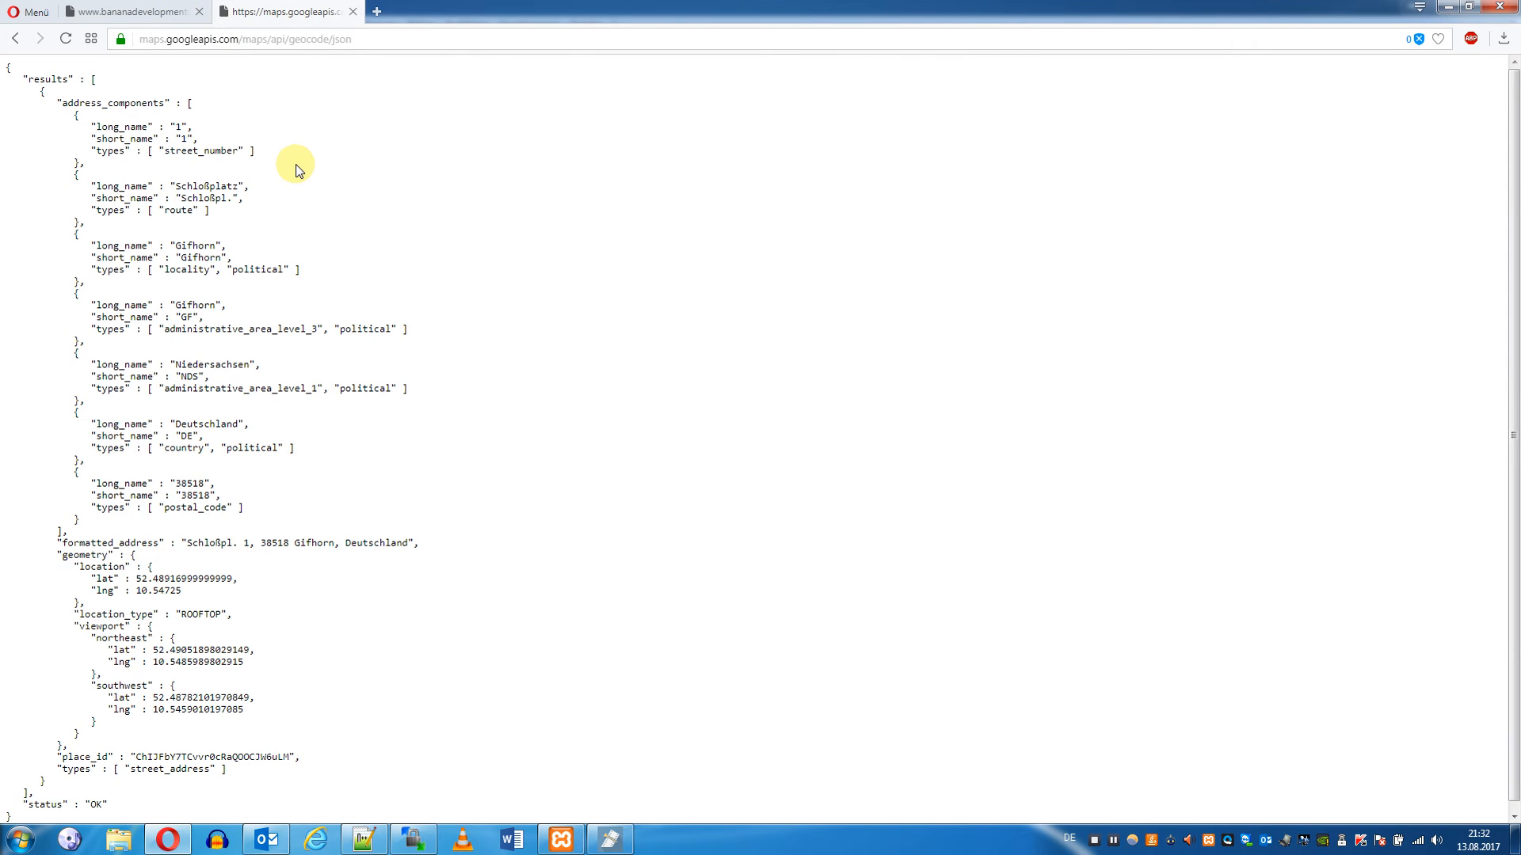